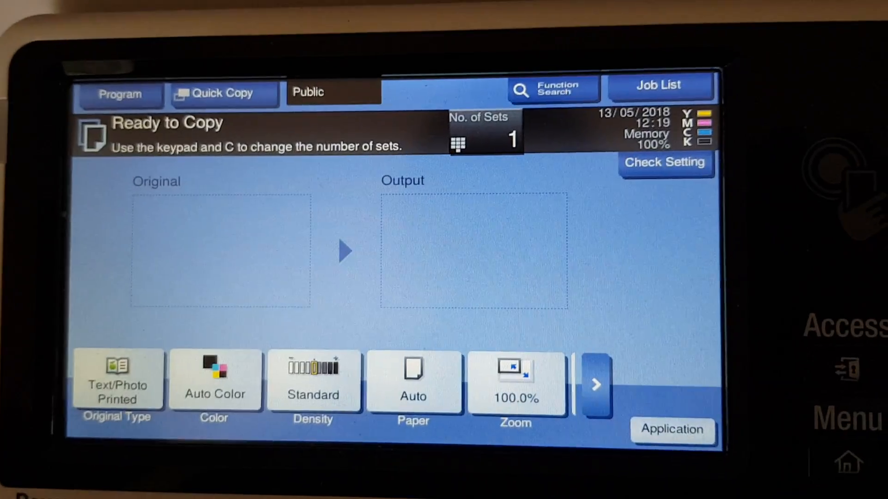
# - Choose Text as the original type and Black + Red two-colour mode
pyautogui.click(118, 379)
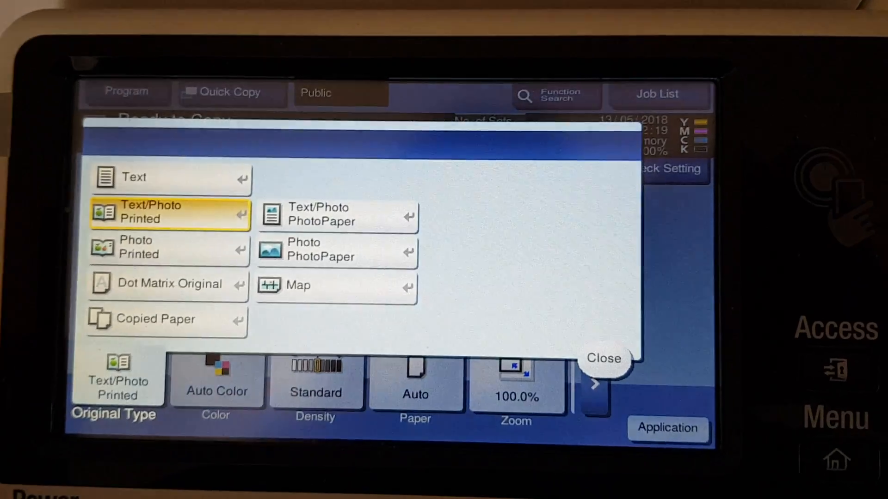
pyautogui.click(604, 359)
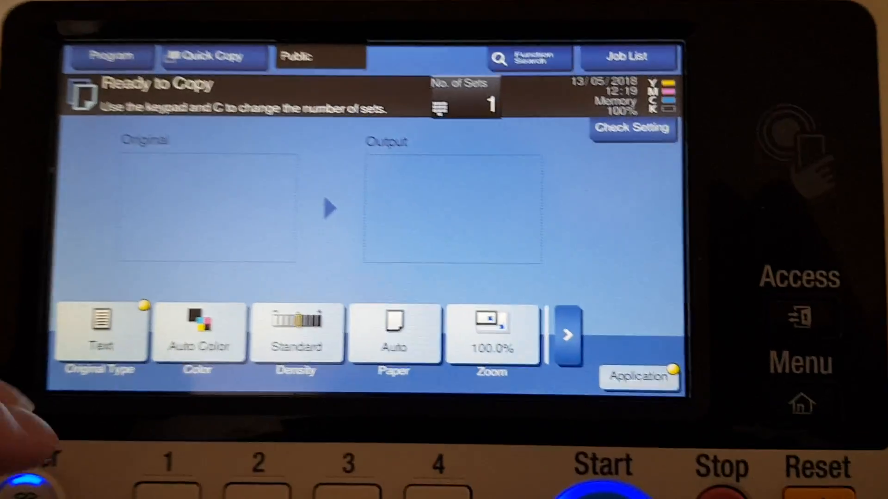
pyautogui.click(199, 338)
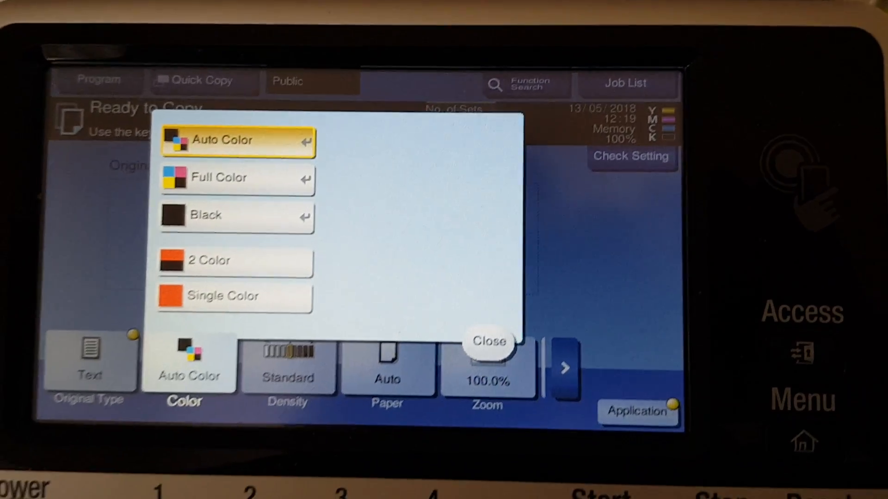
pyautogui.click(234, 260)
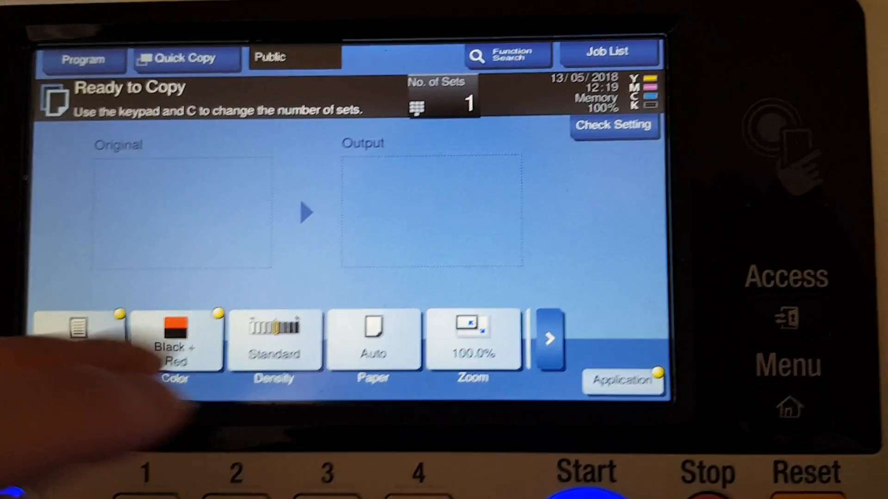
# - Use A4 paper from tray 1 and set the zoom to 400%
pyautogui.click(372, 344)
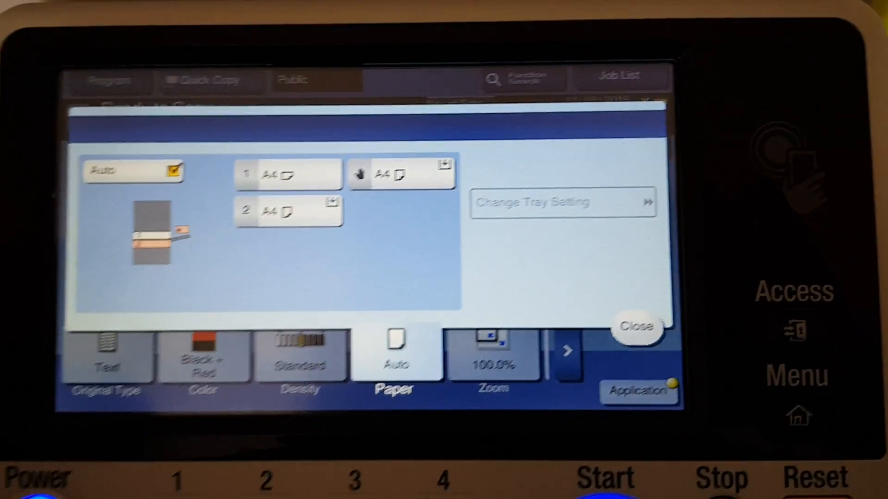
pyautogui.click(637, 327)
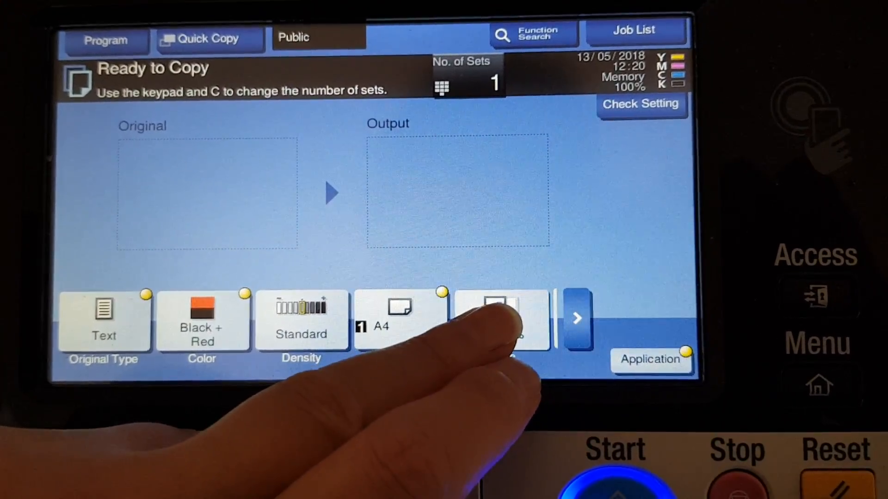
pyautogui.click(493, 315)
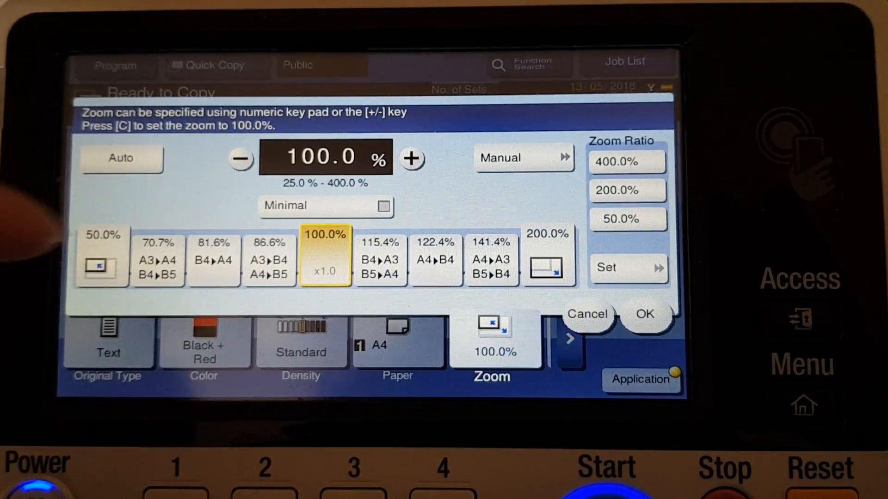
pyautogui.click(626, 162)
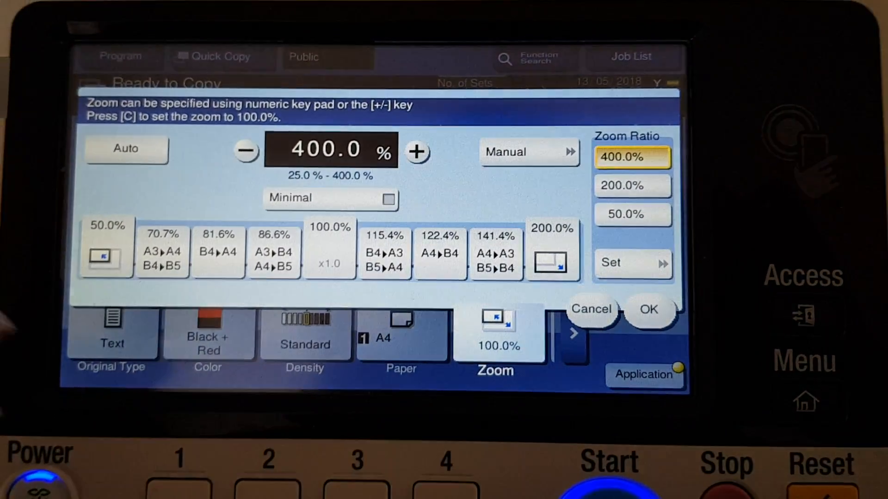
pyautogui.click(649, 309)
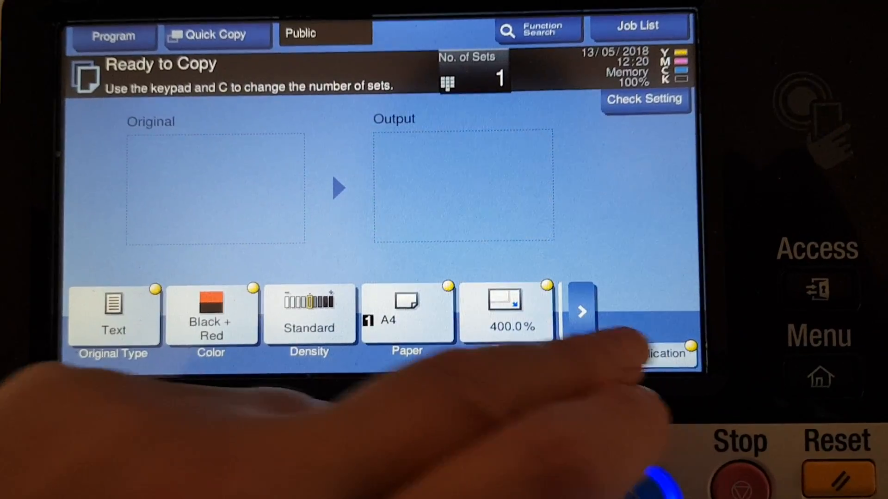
pyautogui.click(666, 354)
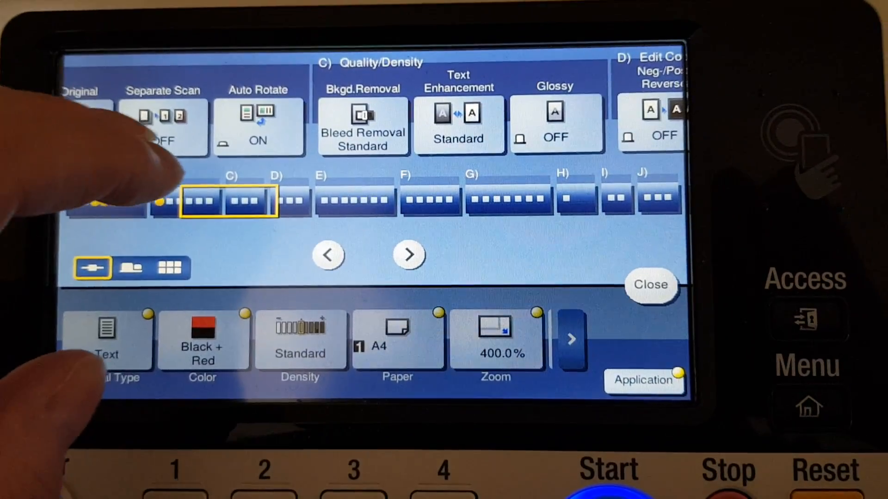
# - Set bleed removal to +2 and text enhancement to +4, dismissing the 2 Color warning
pyautogui.click(363, 126)
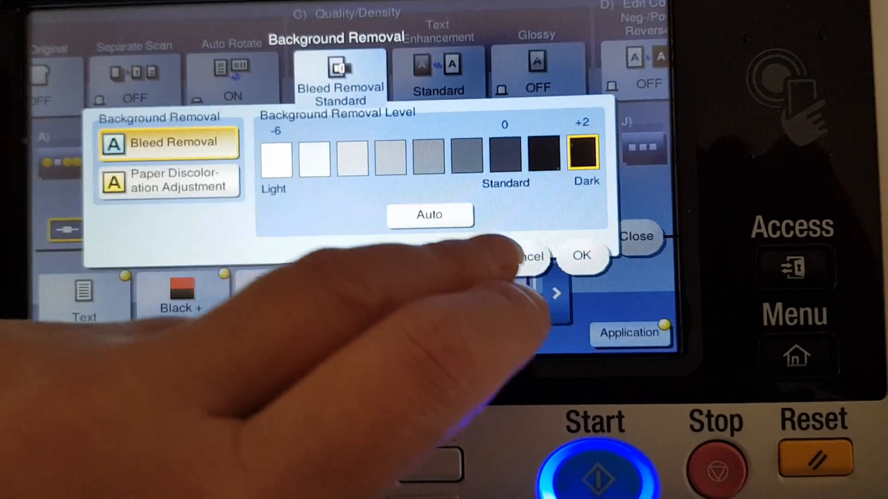
pyautogui.click(582, 256)
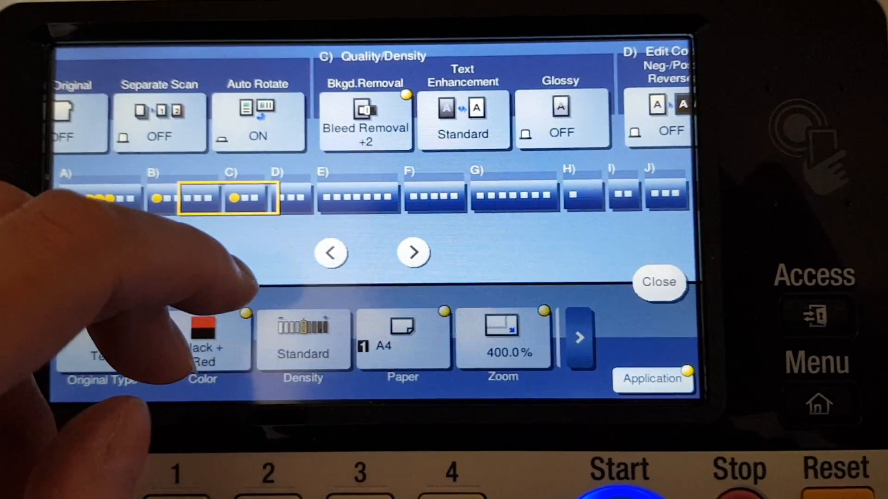
pyautogui.click(462, 118)
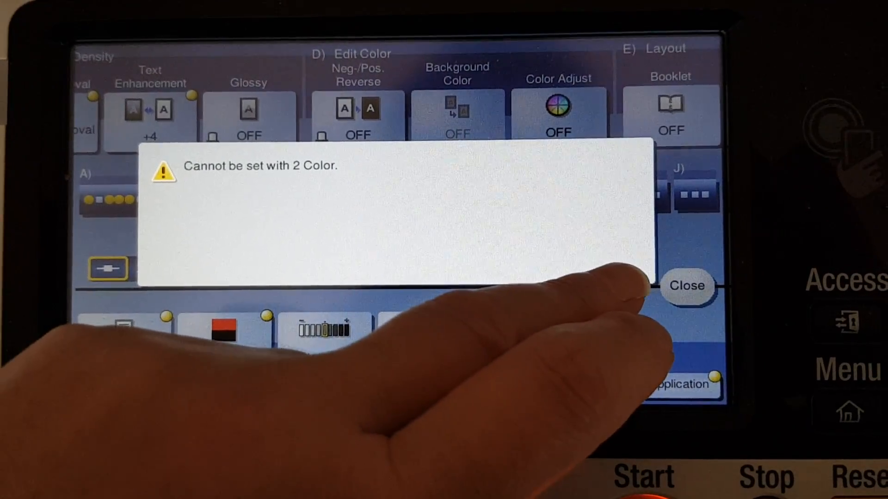
pyautogui.click(687, 285)
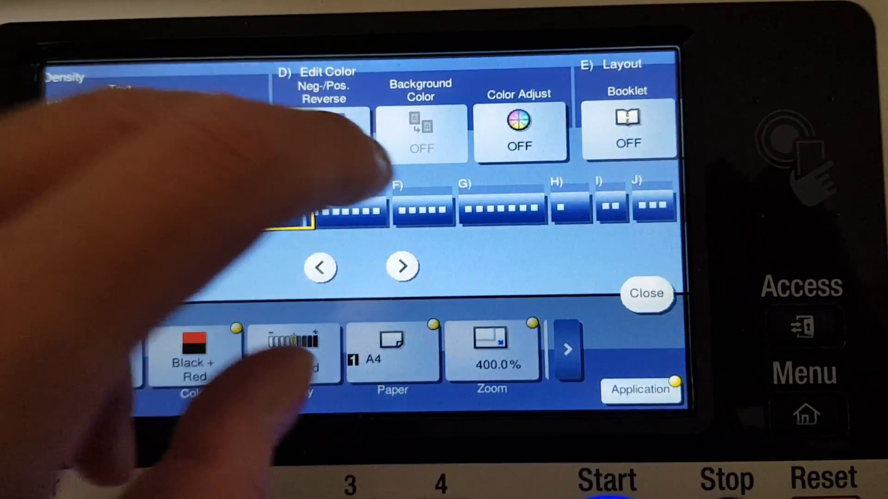
# - Raise contrast, copy density and sharpness to their highest Color Adjust levels
pyautogui.click(519, 130)
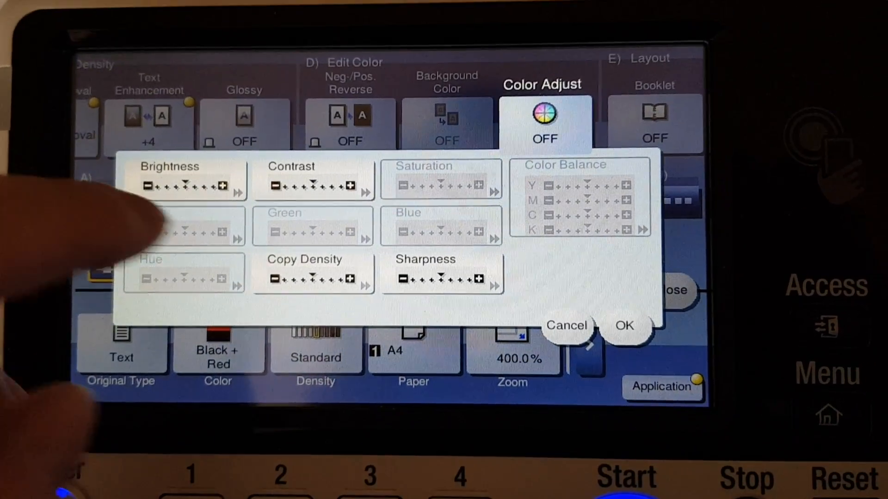
pyautogui.click(313, 184)
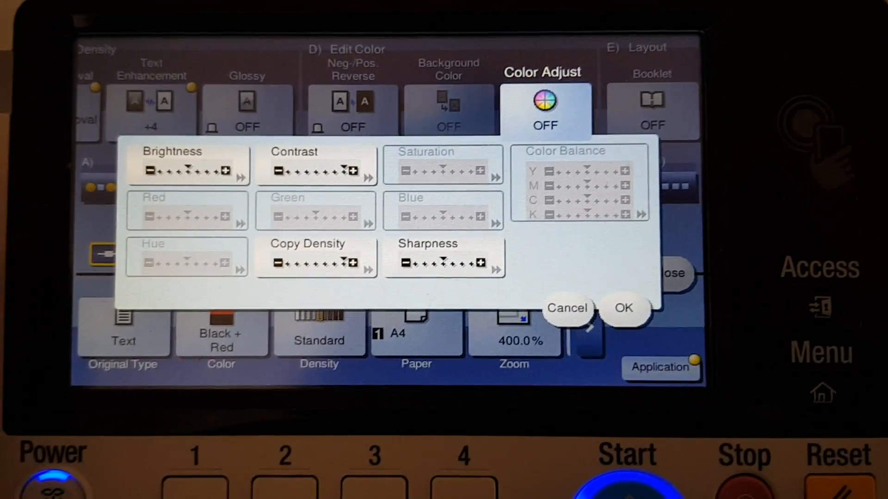
pyautogui.click(443, 257)
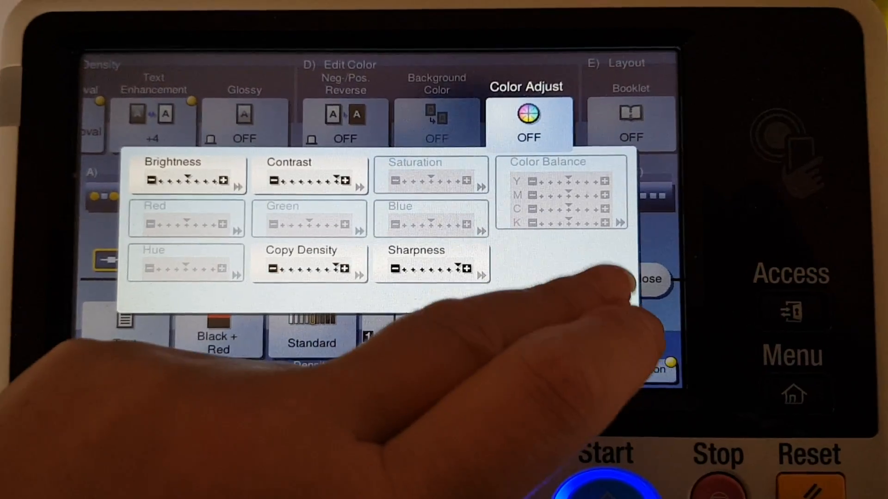
pyautogui.click(649, 280)
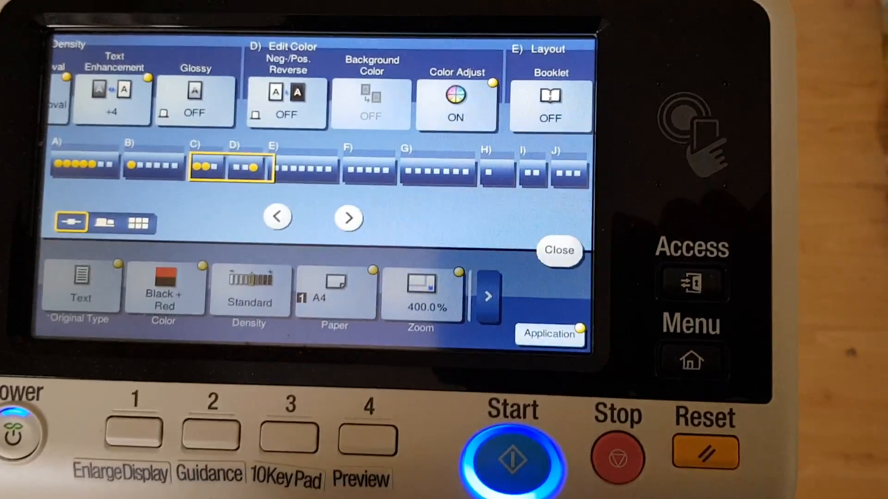
# - Scan the sticker and print the Black + Red copy at 400%
pyautogui.click(511, 458)
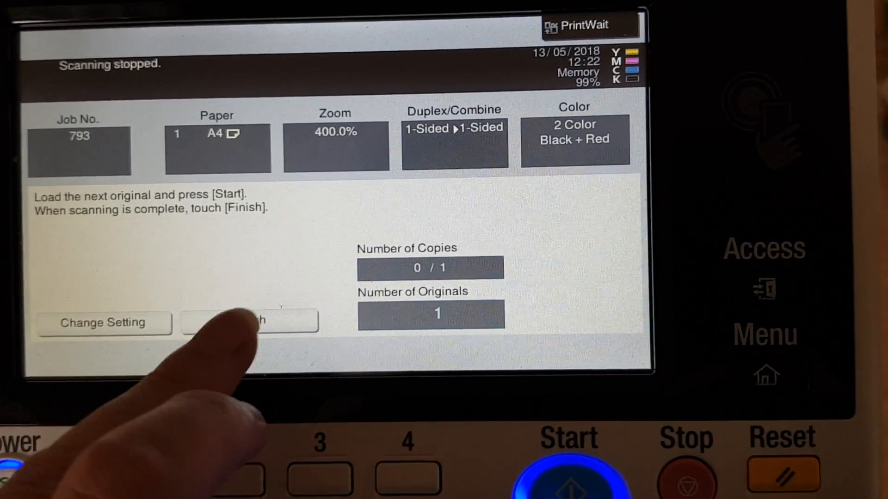
pyautogui.click(244, 322)
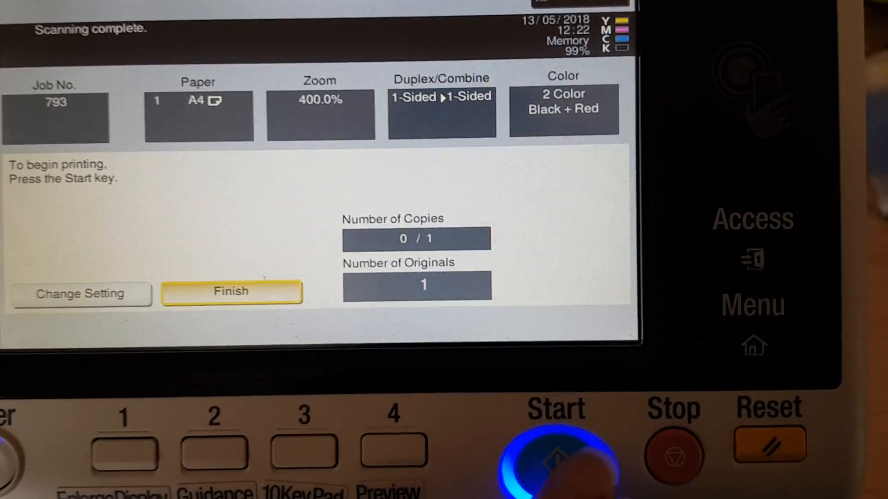
pyautogui.click(551, 458)
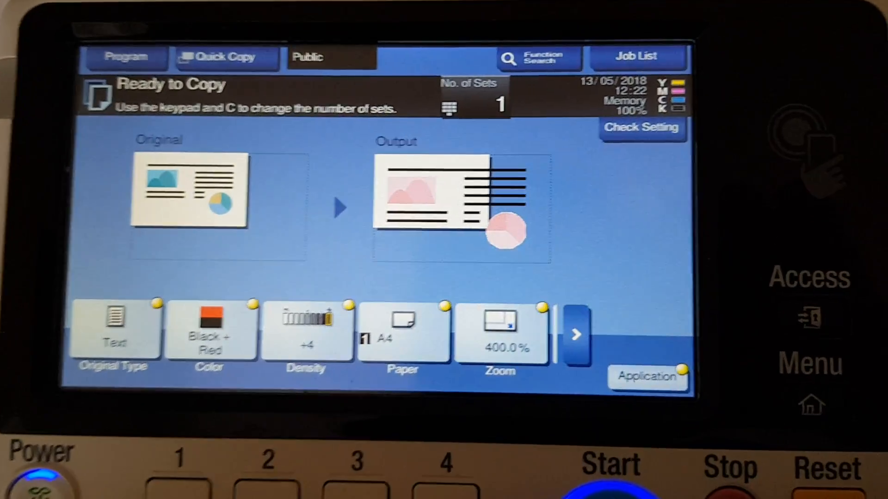
# - Scan the sticker again as a new Black + Red 400% job
pyautogui.click(608, 464)
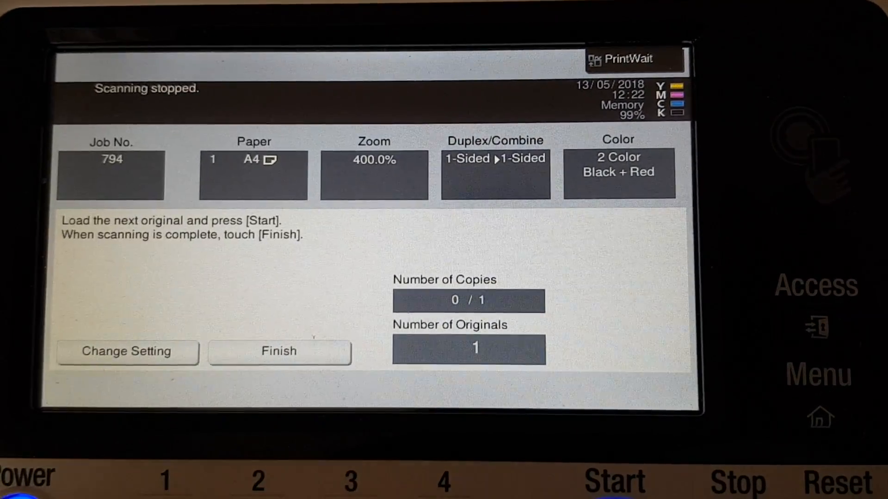
pyautogui.click(278, 352)
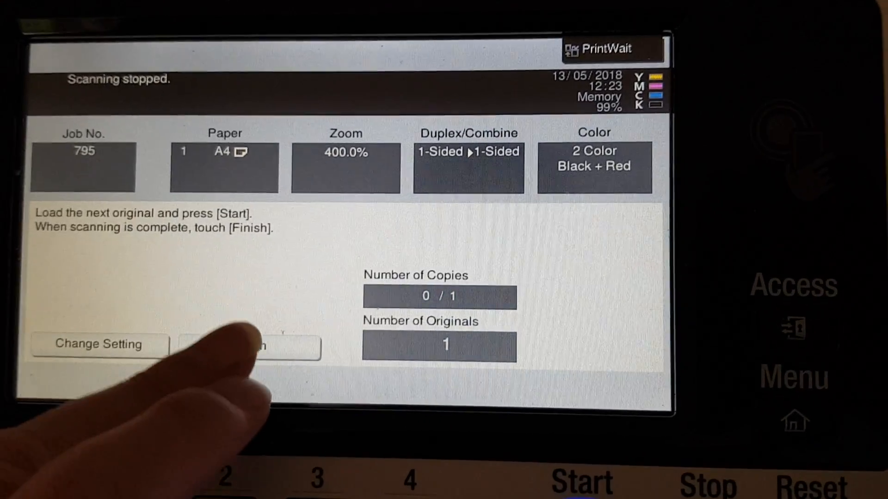
pyautogui.click(253, 343)
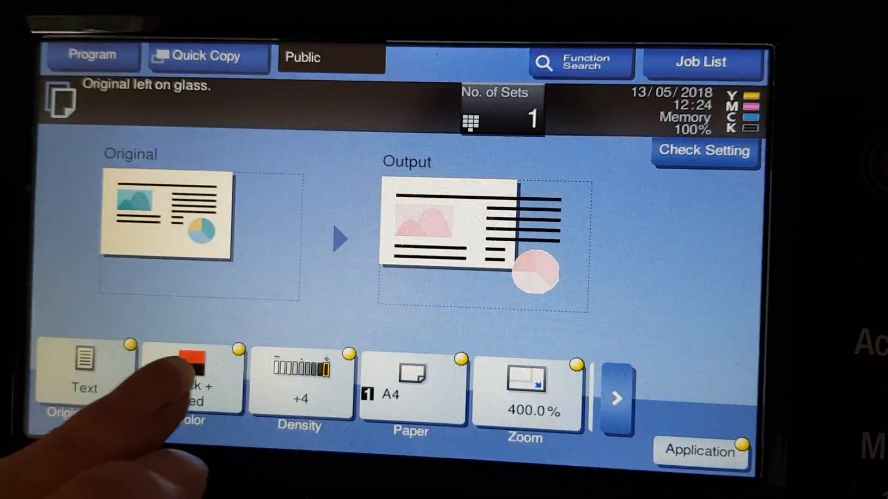
# - Switch to Black + Blue and scan the sticker as job 796
pyautogui.click(189, 384)
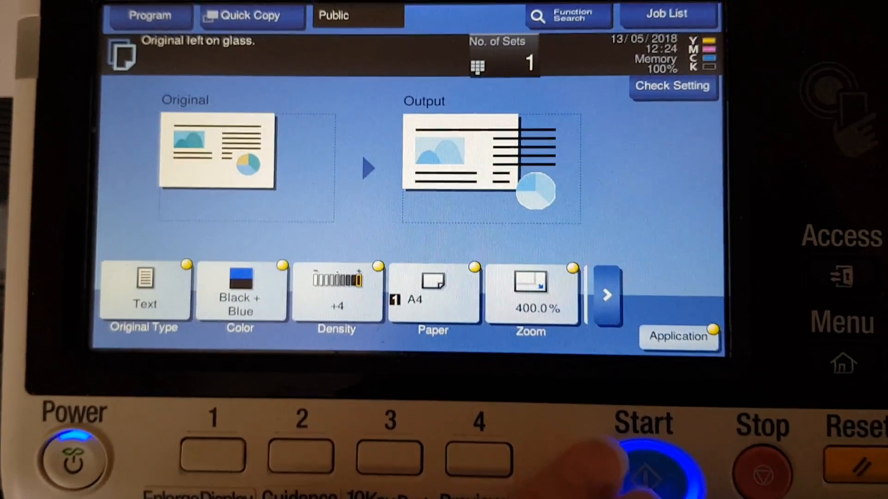
pyautogui.click(647, 472)
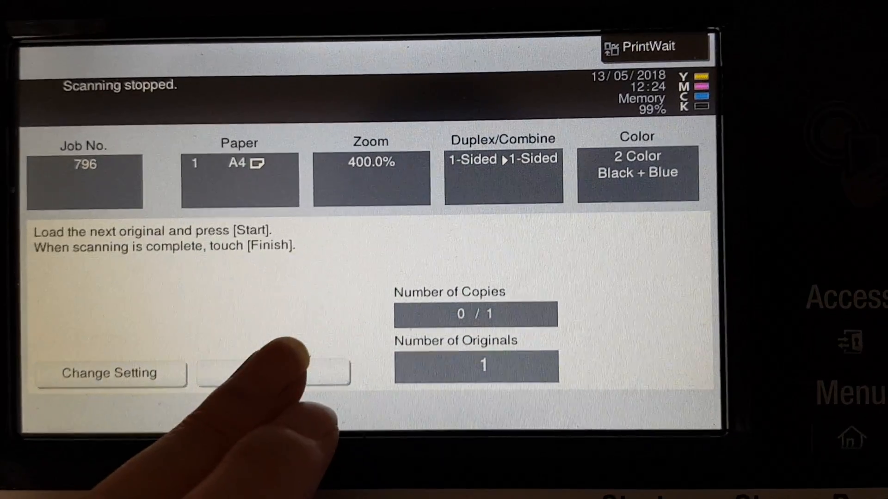
pyautogui.click(271, 375)
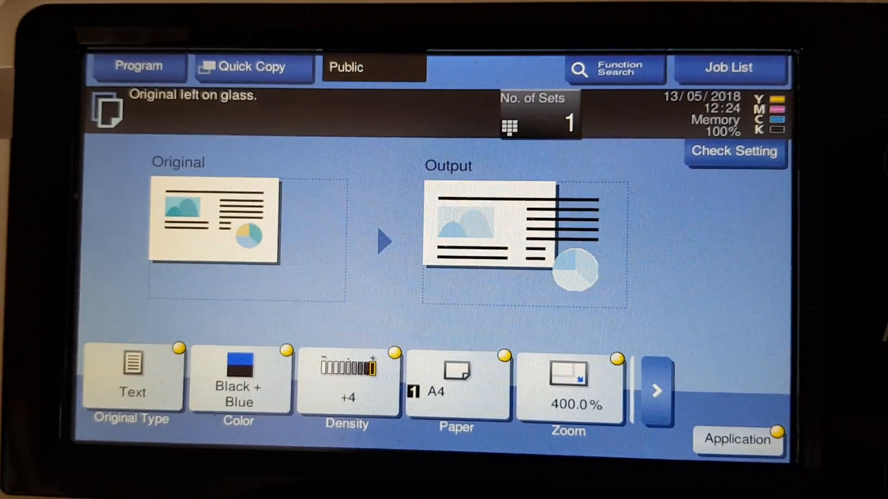
# - Switch to Black + Green and scan the sticker as job 797
pyautogui.click(238, 379)
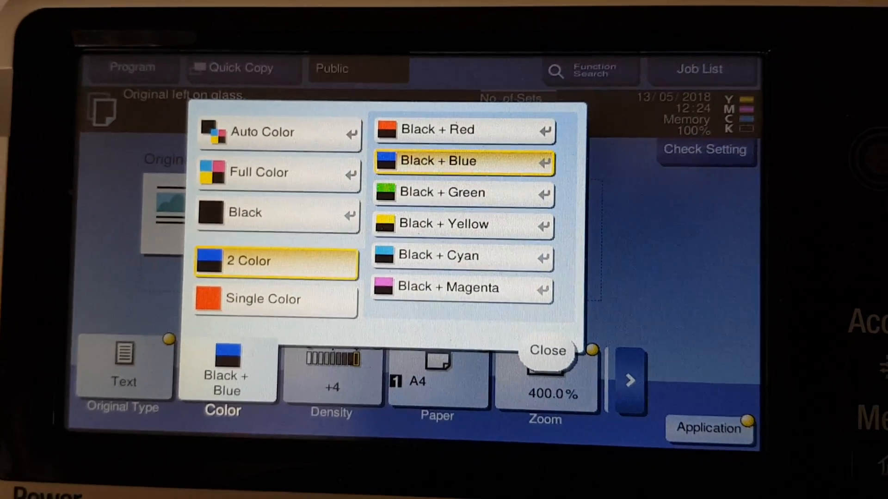
pyautogui.click(462, 192)
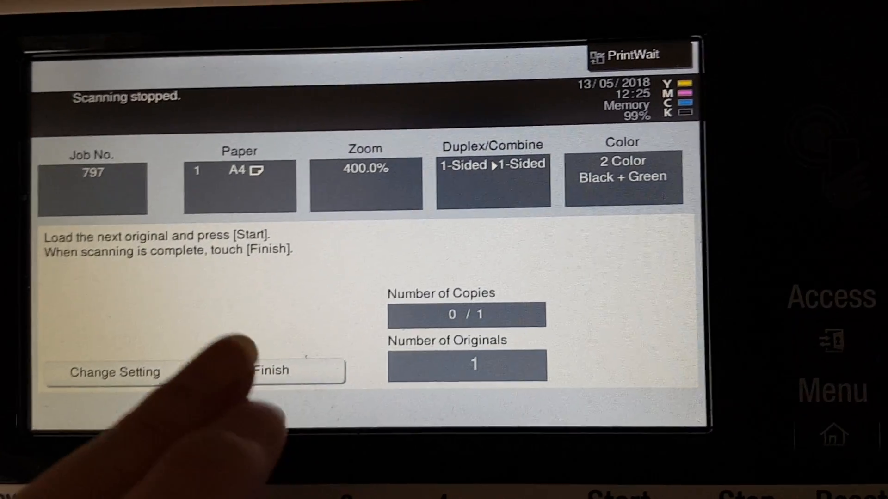
pyautogui.click(273, 371)
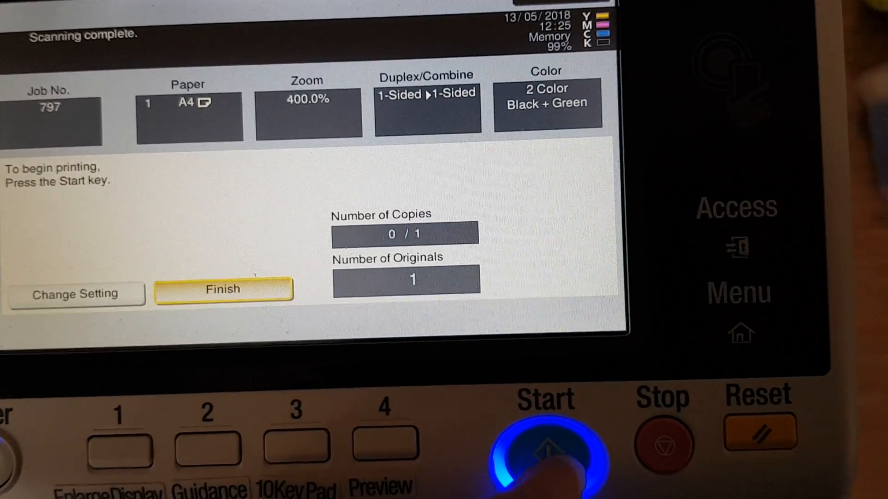